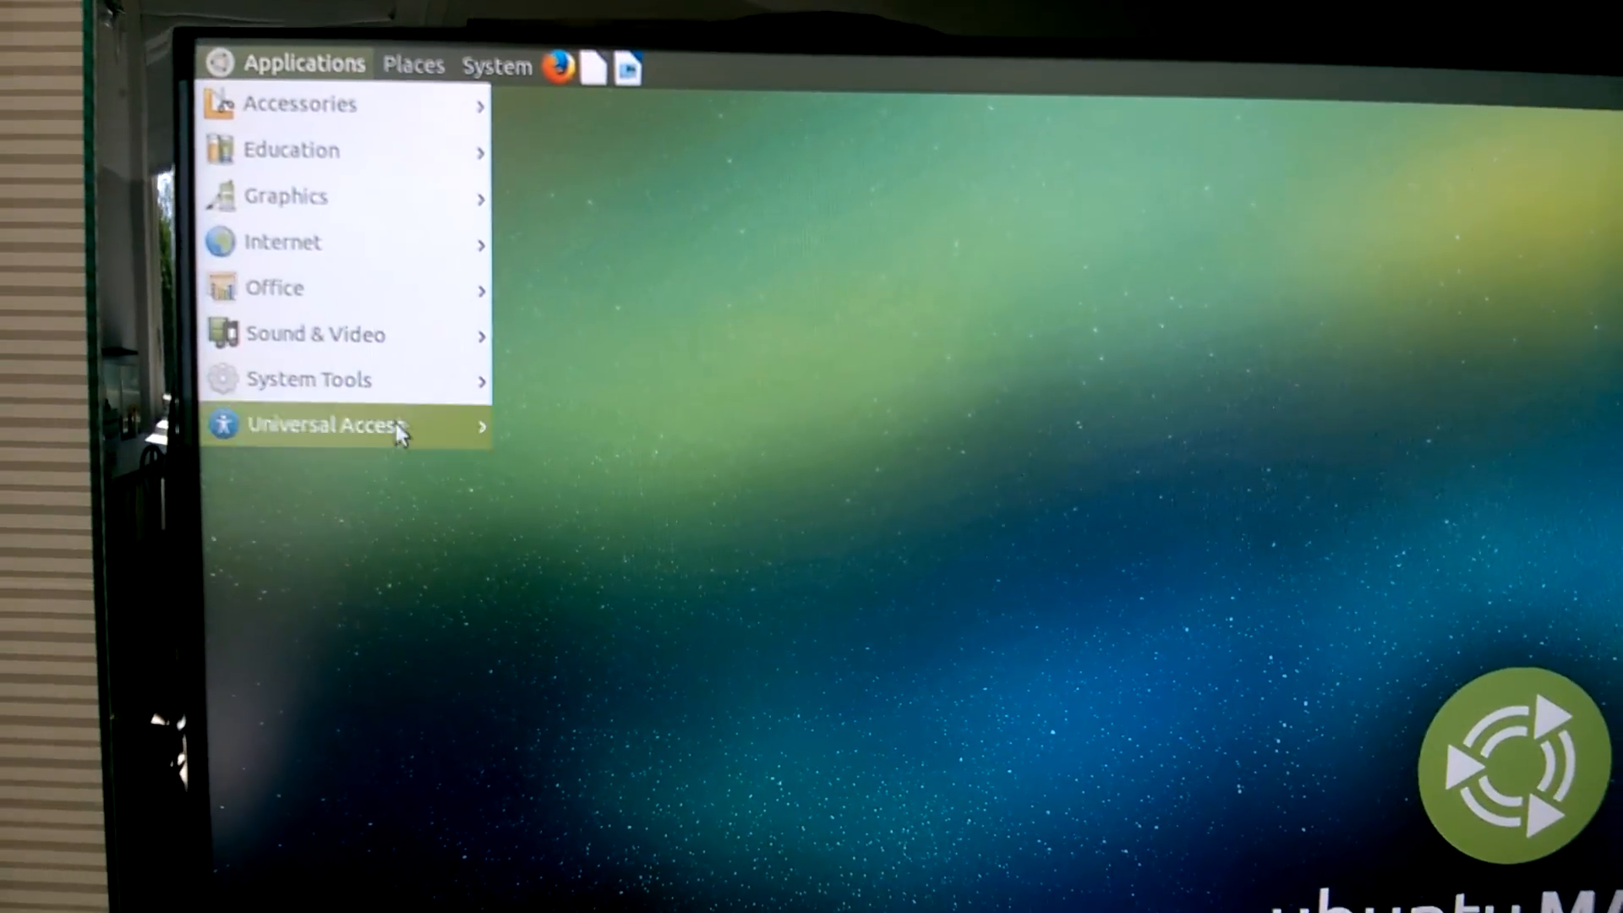
- Browse the System, Places and Applications menus of the top panel
{"action": "left_click", "coordinate": [468, 26]}
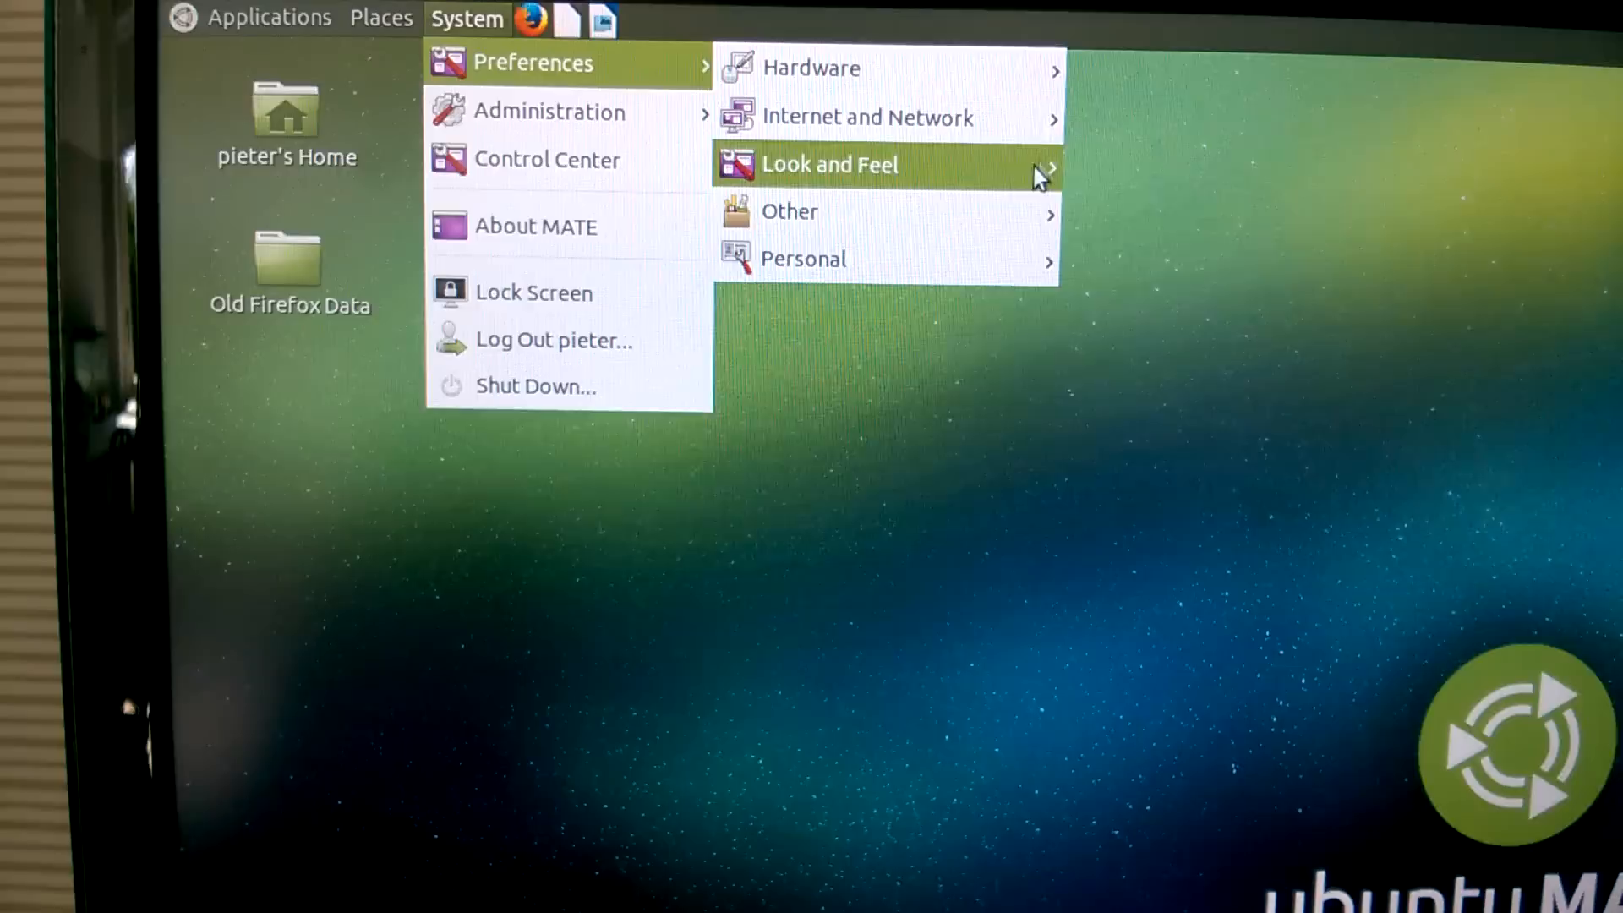
{"action": "left_click", "coordinate": [374, 22]}
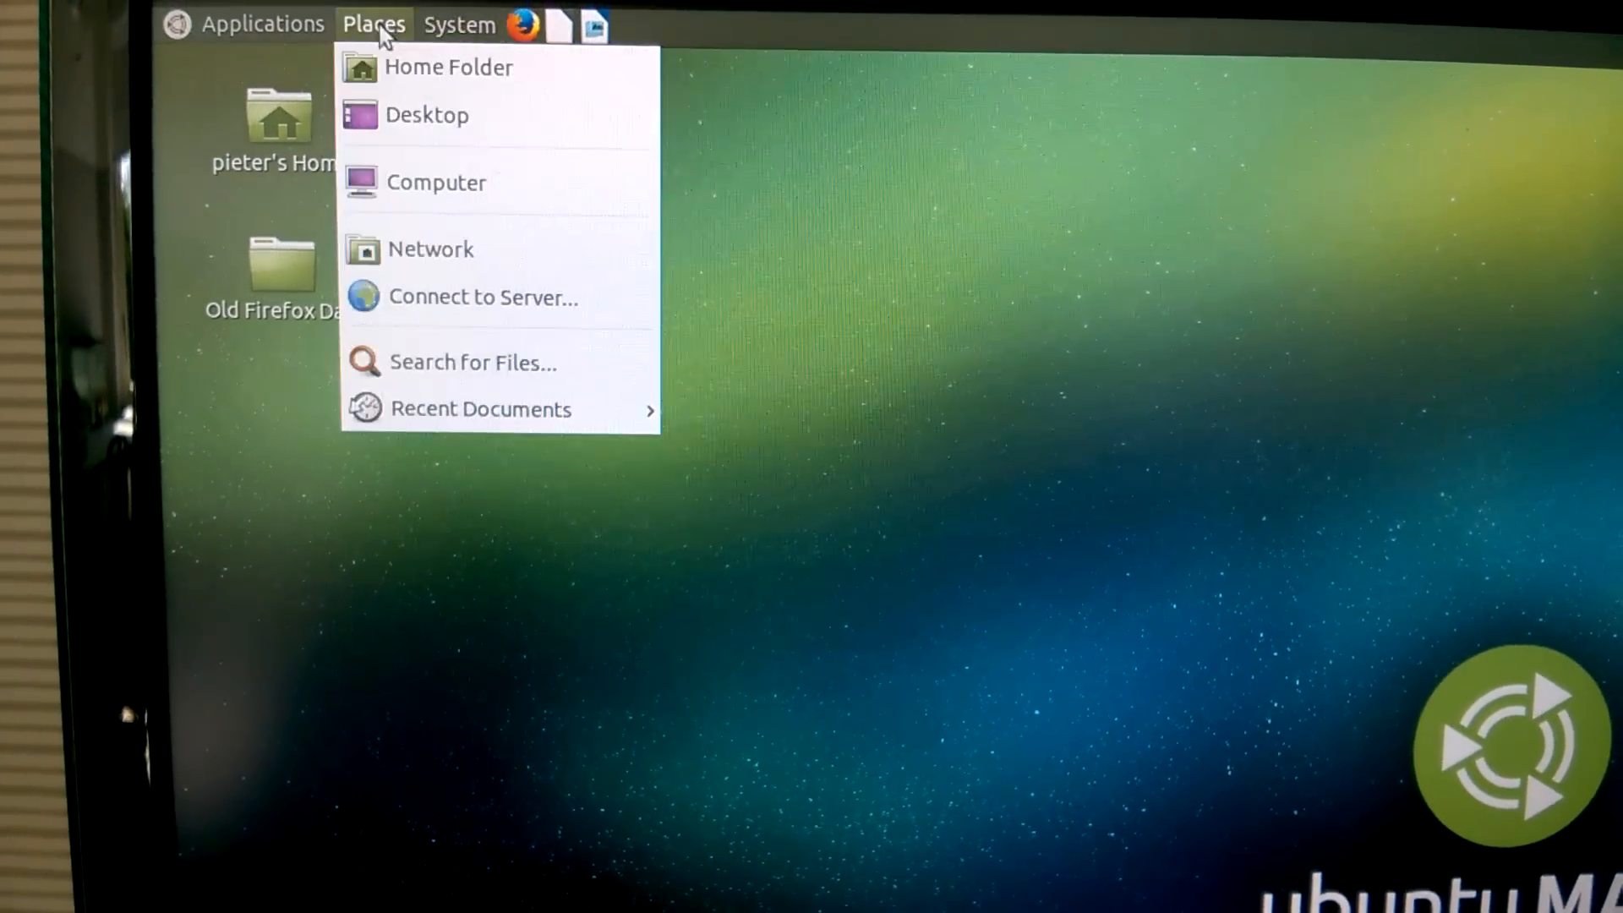
{"action": "left_click", "coordinate": [264, 22]}
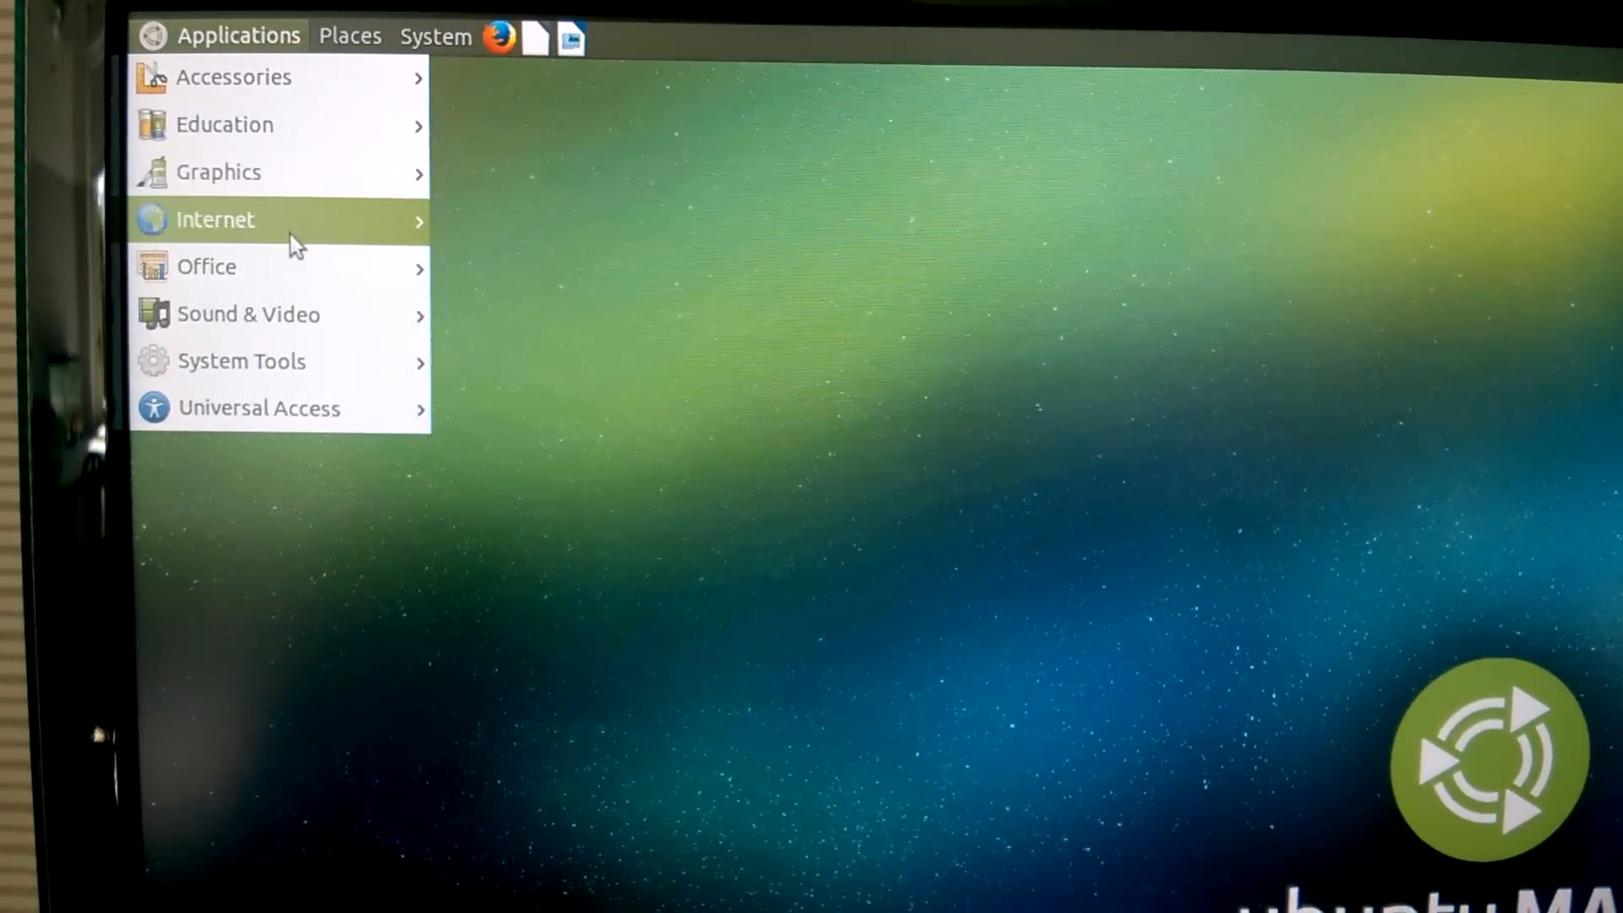
{"action": "left_click", "coordinate": [979, 201]}
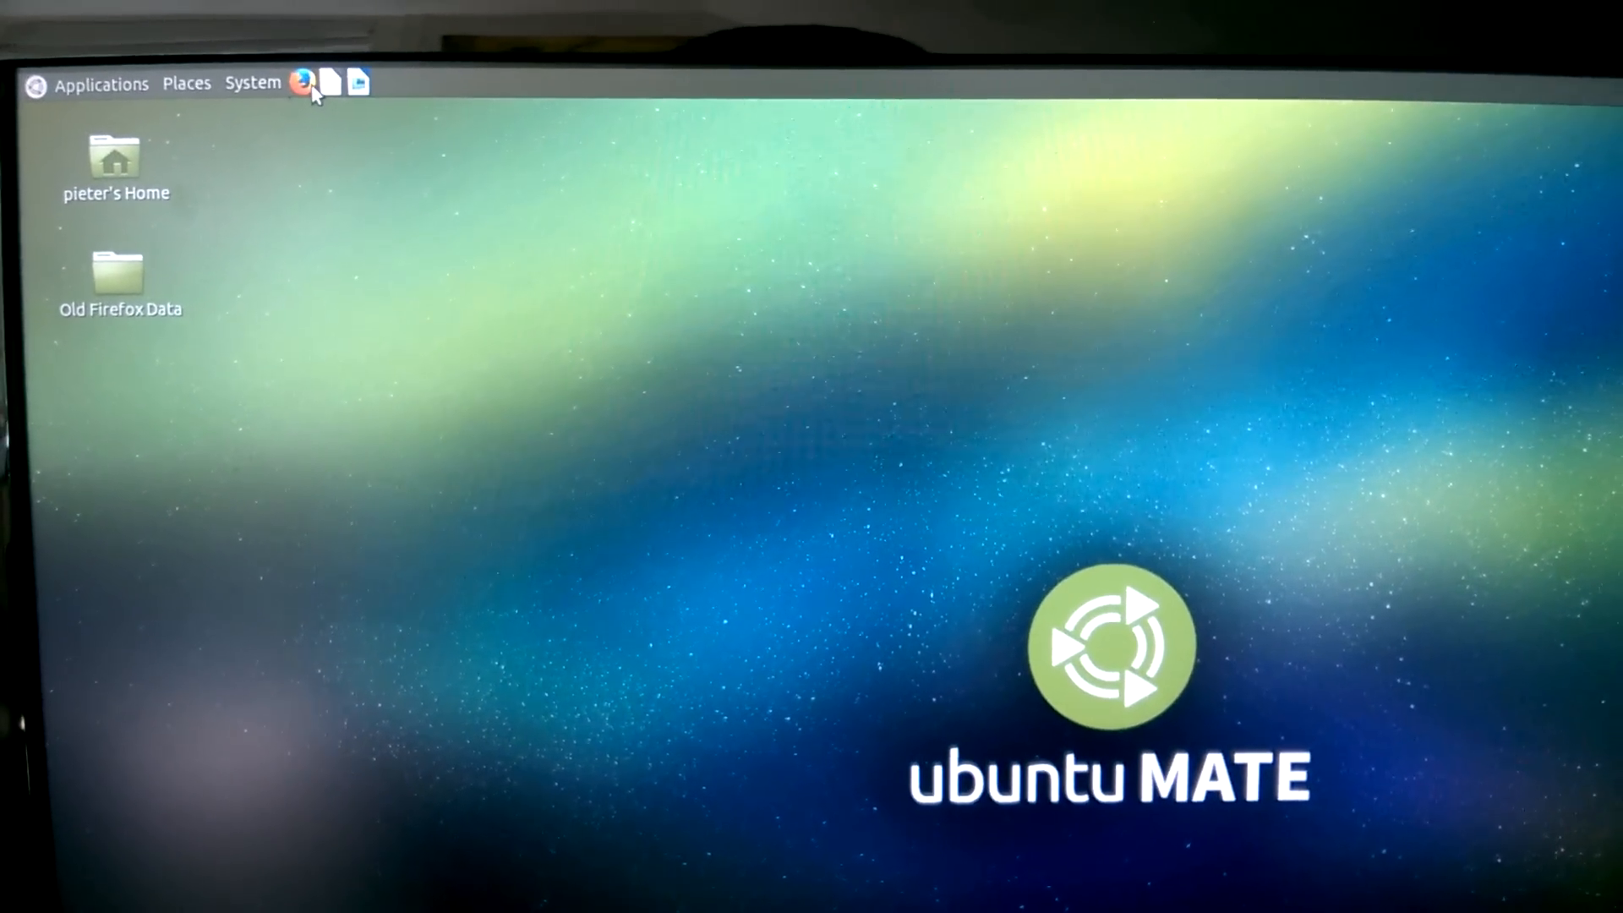
- Launch MATE System Monitor from Applications > System Tools
{"action": "left_click", "coordinate": [101, 85]}
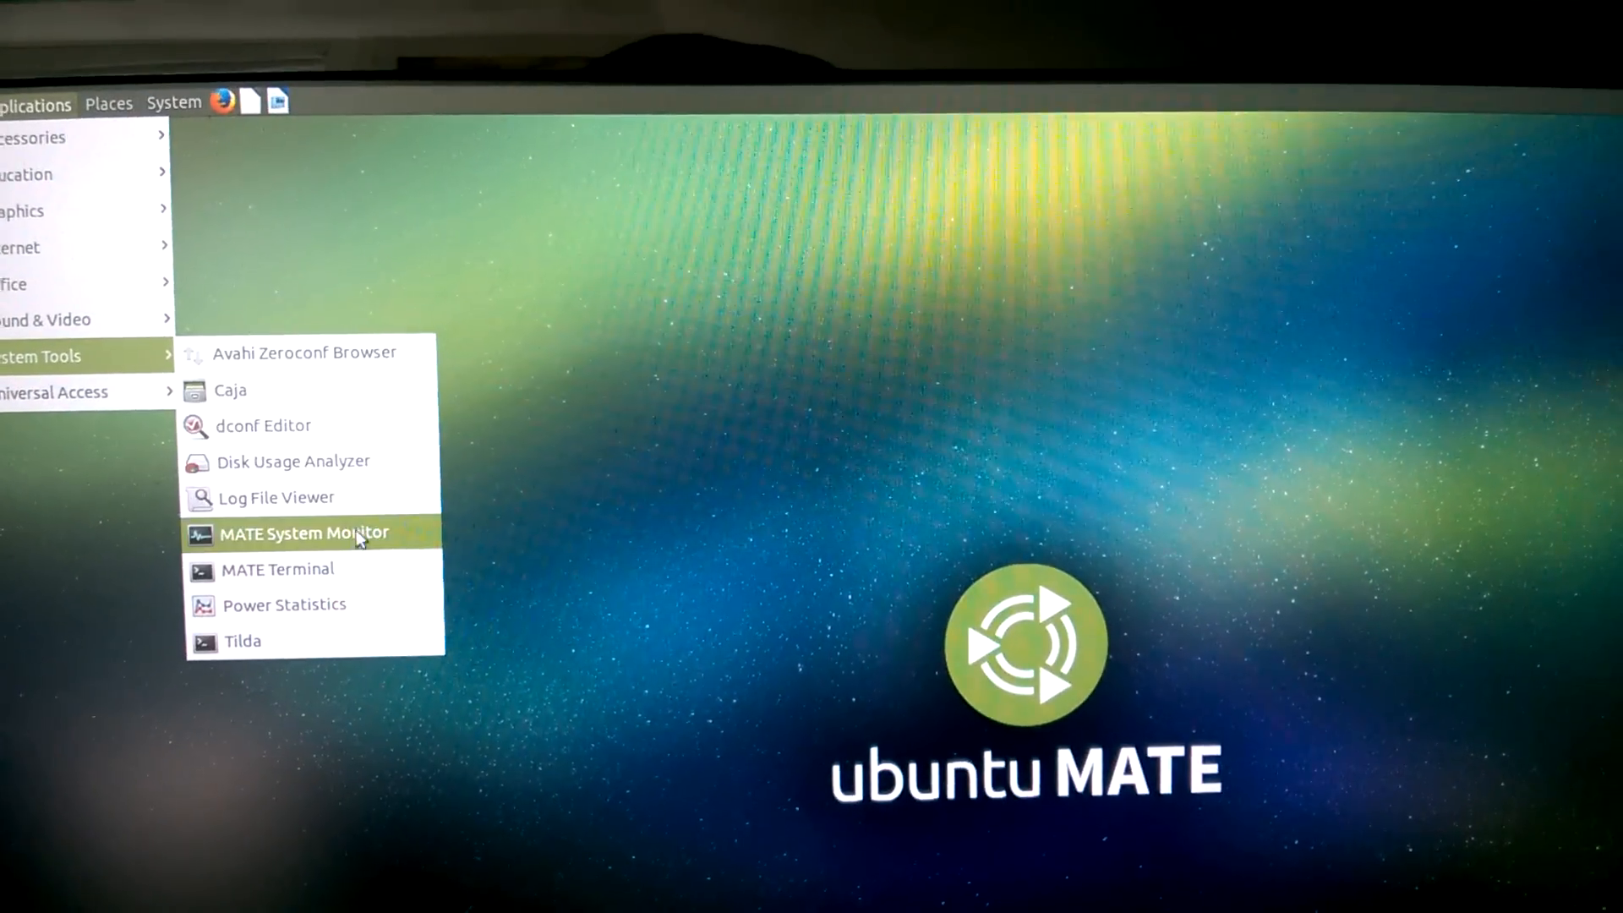
{"action": "left_click", "coordinate": [301, 532]}
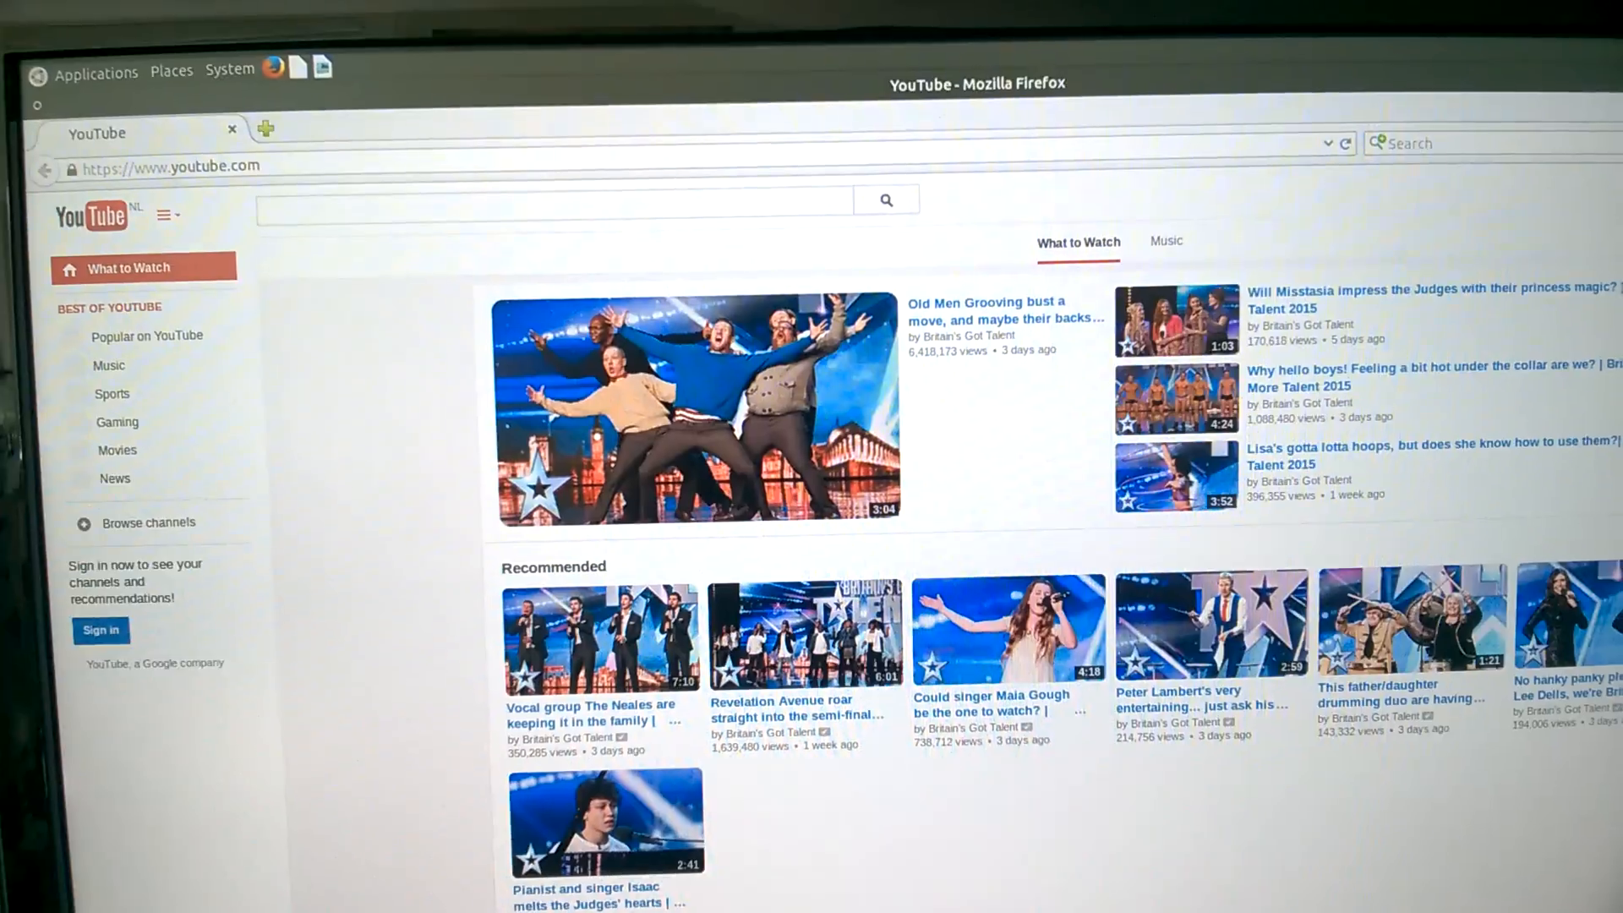
{"action": "scroll", "scroll_direction": "down", "scroll_amount": 3}
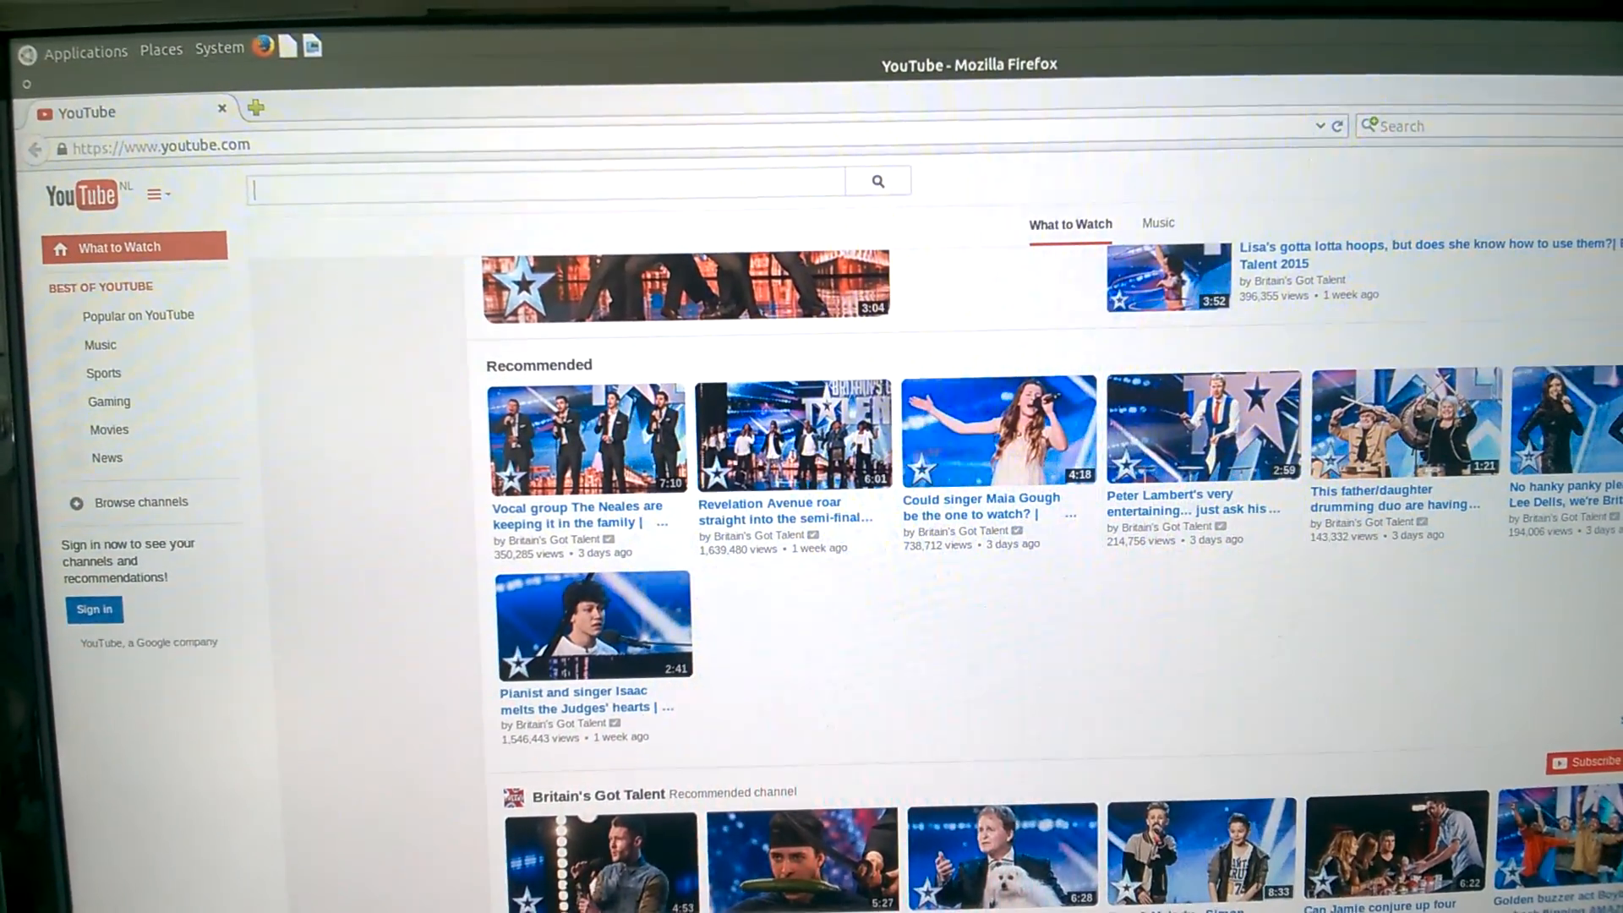
{"action": "scroll", "scroll_direction": "down", "scroll_amount": 3}
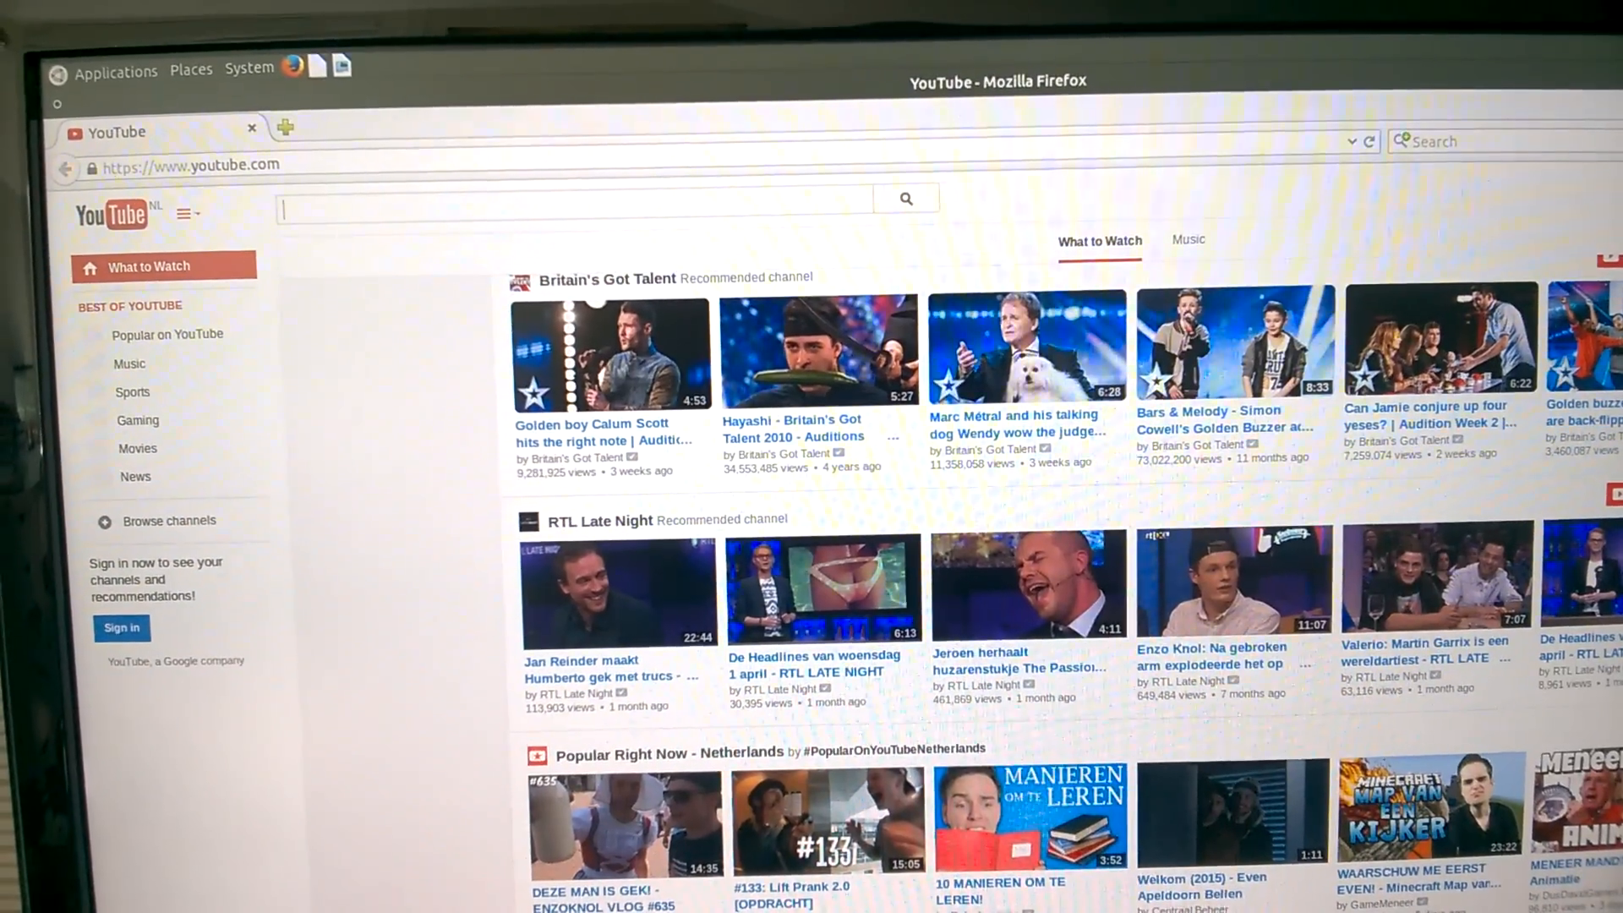
{"action": "scroll", "scroll_direction": "down", "scroll_amount": 3}
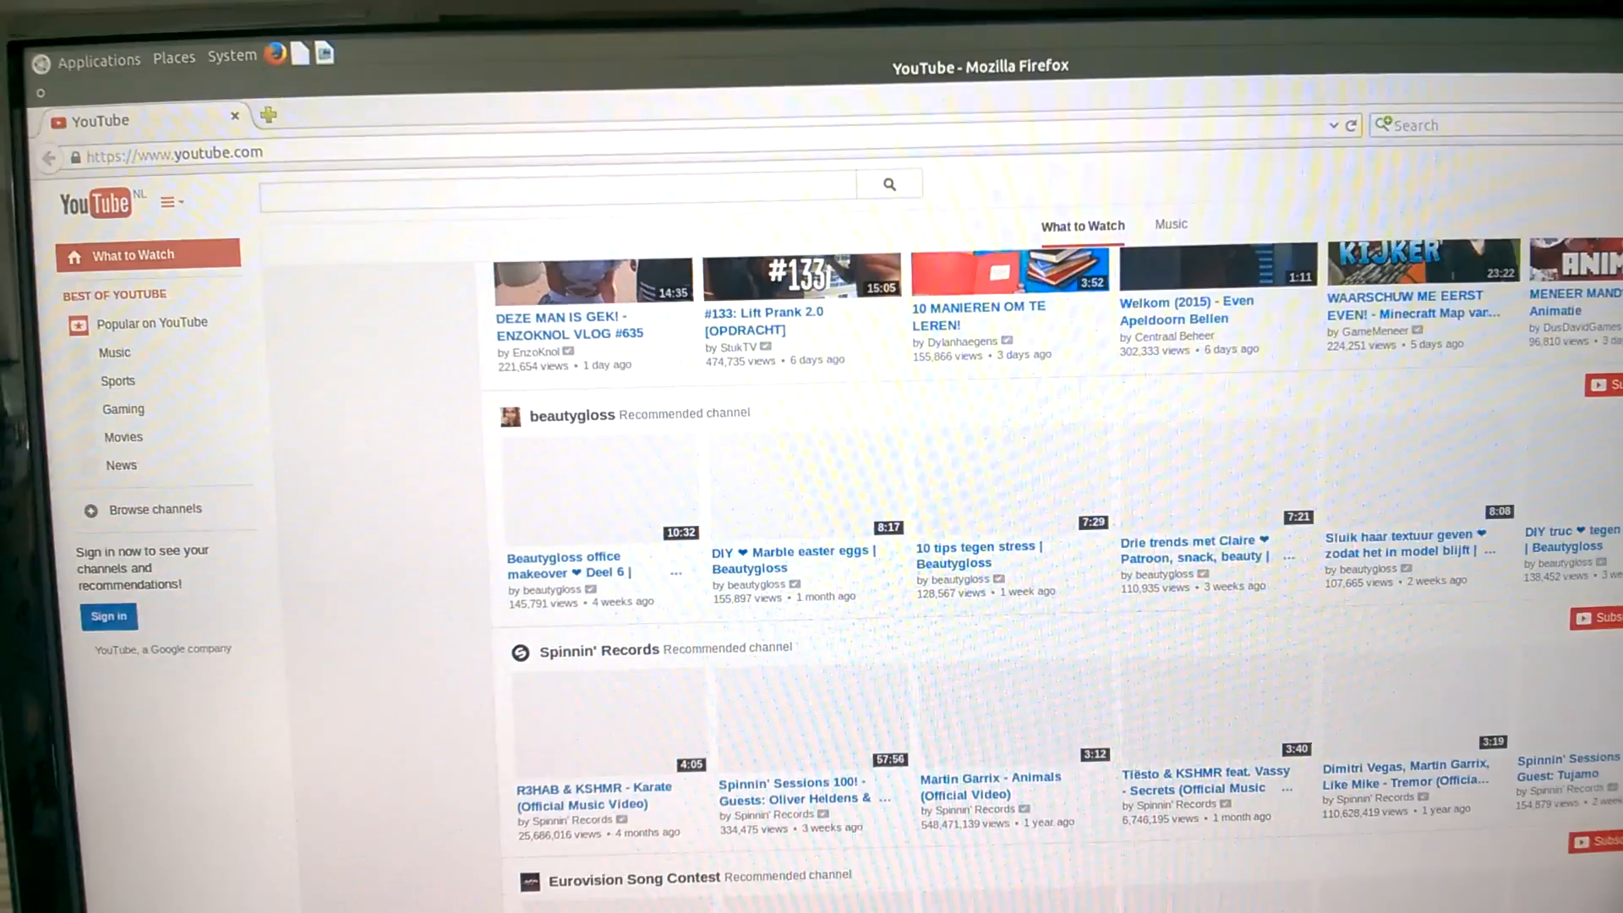
{"action": "scroll", "scroll_direction": "down", "scroll_amount": 3}
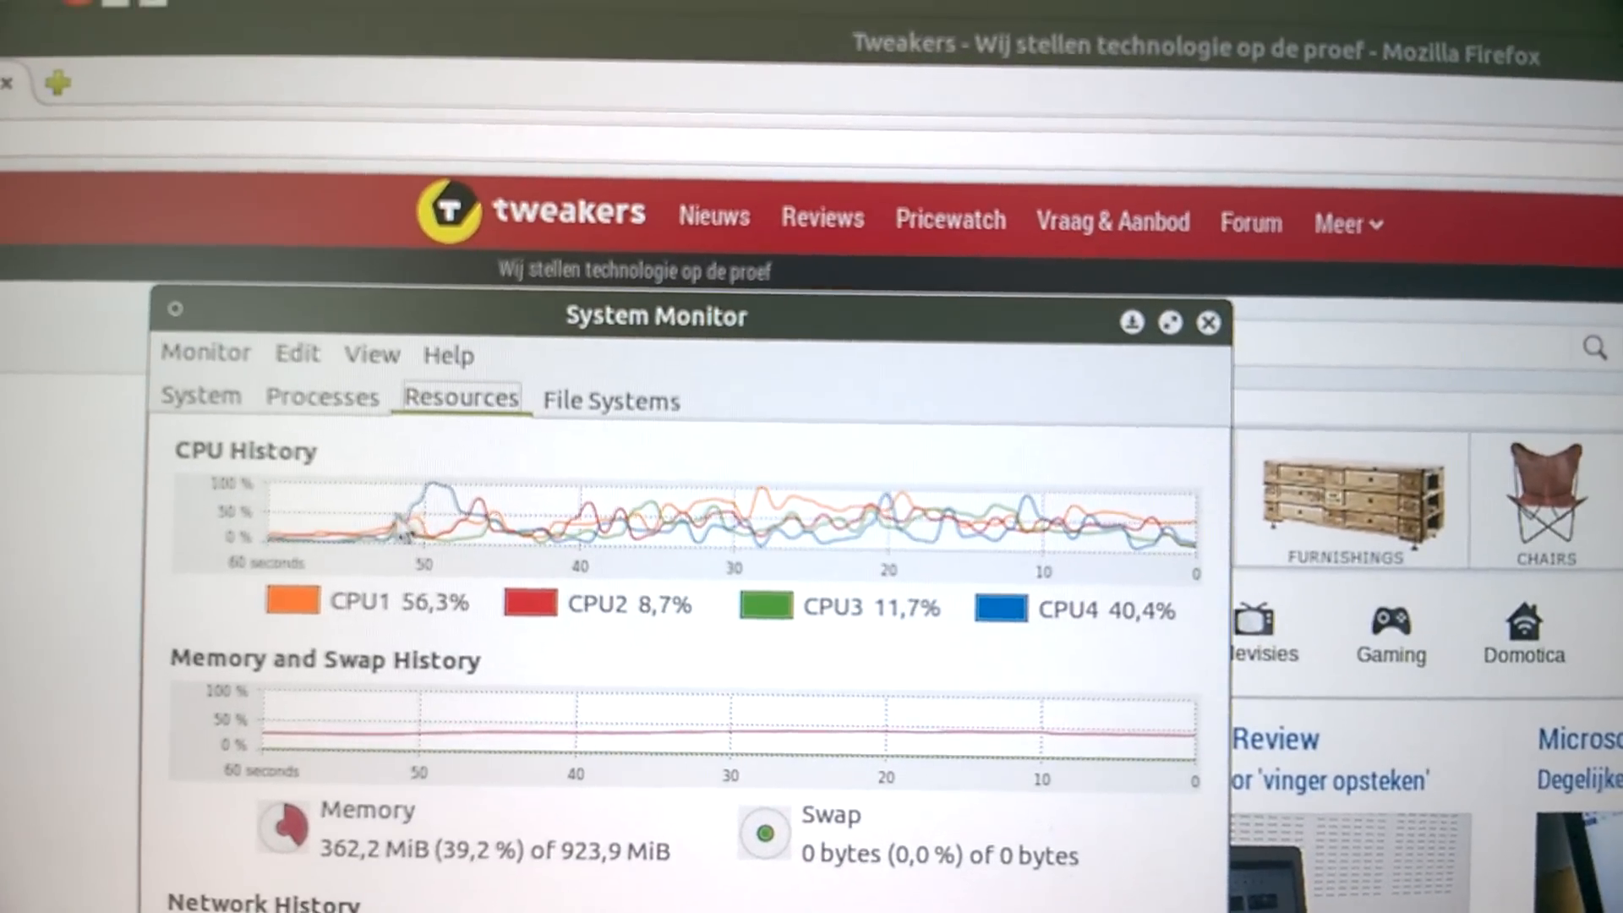
{"action": "mouse_move", "coordinate": [1014, 424]}
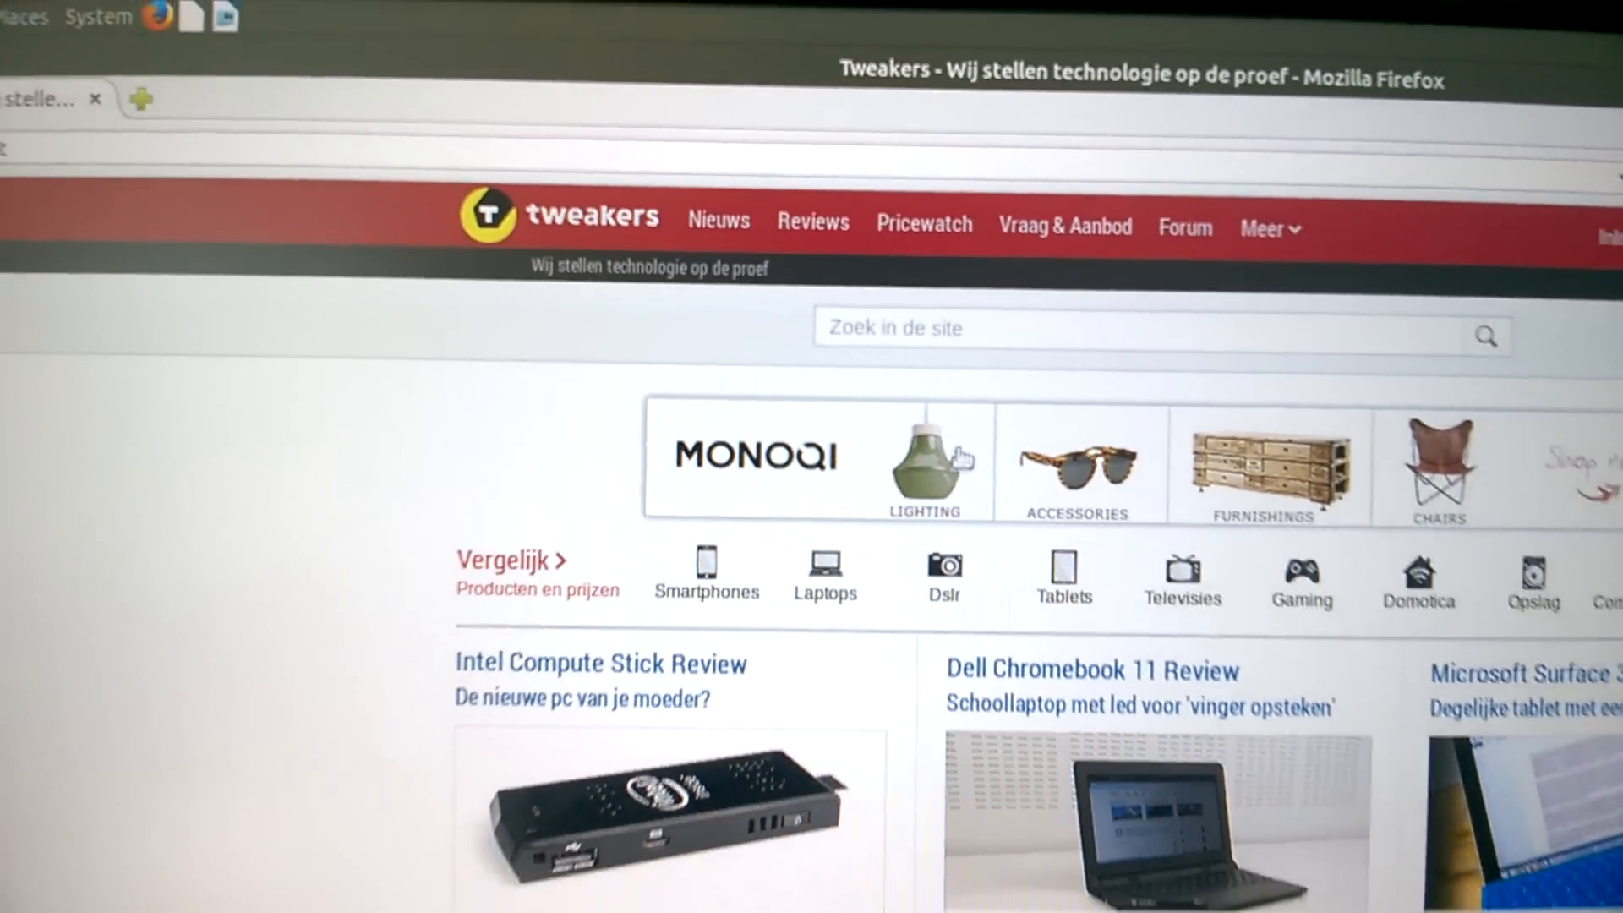
- Scroll down through today's news headlines on the tweakers.net front page
{"action": "scroll", "scroll_direction": "down", "scroll_amount": 3}
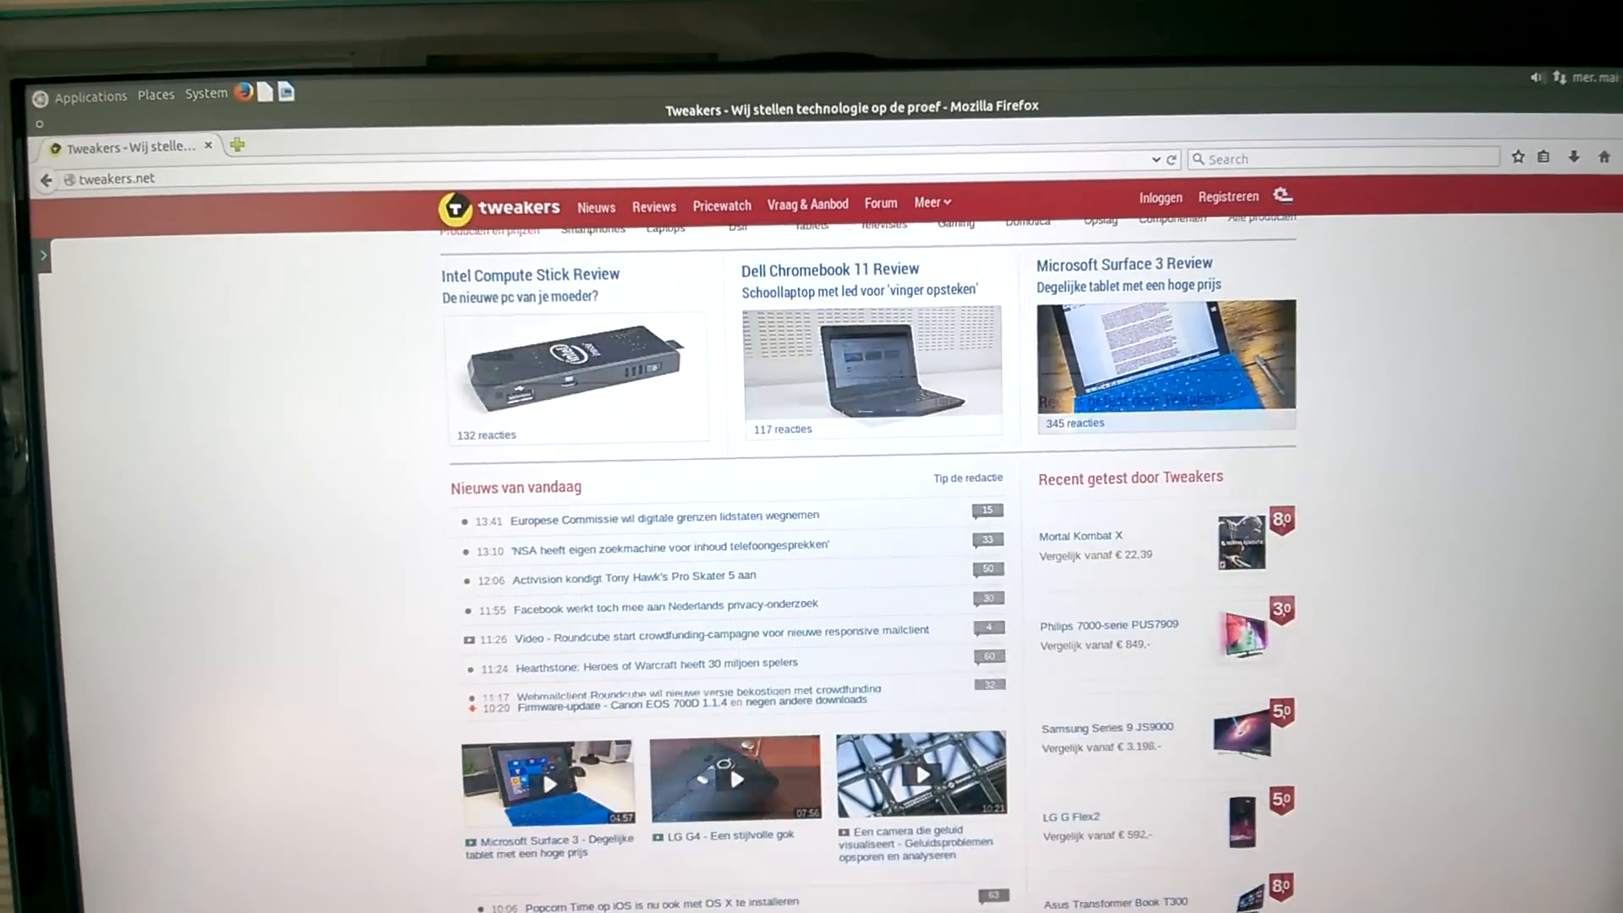
{"action": "scroll", "scroll_direction": "down", "scroll_amount": 3}
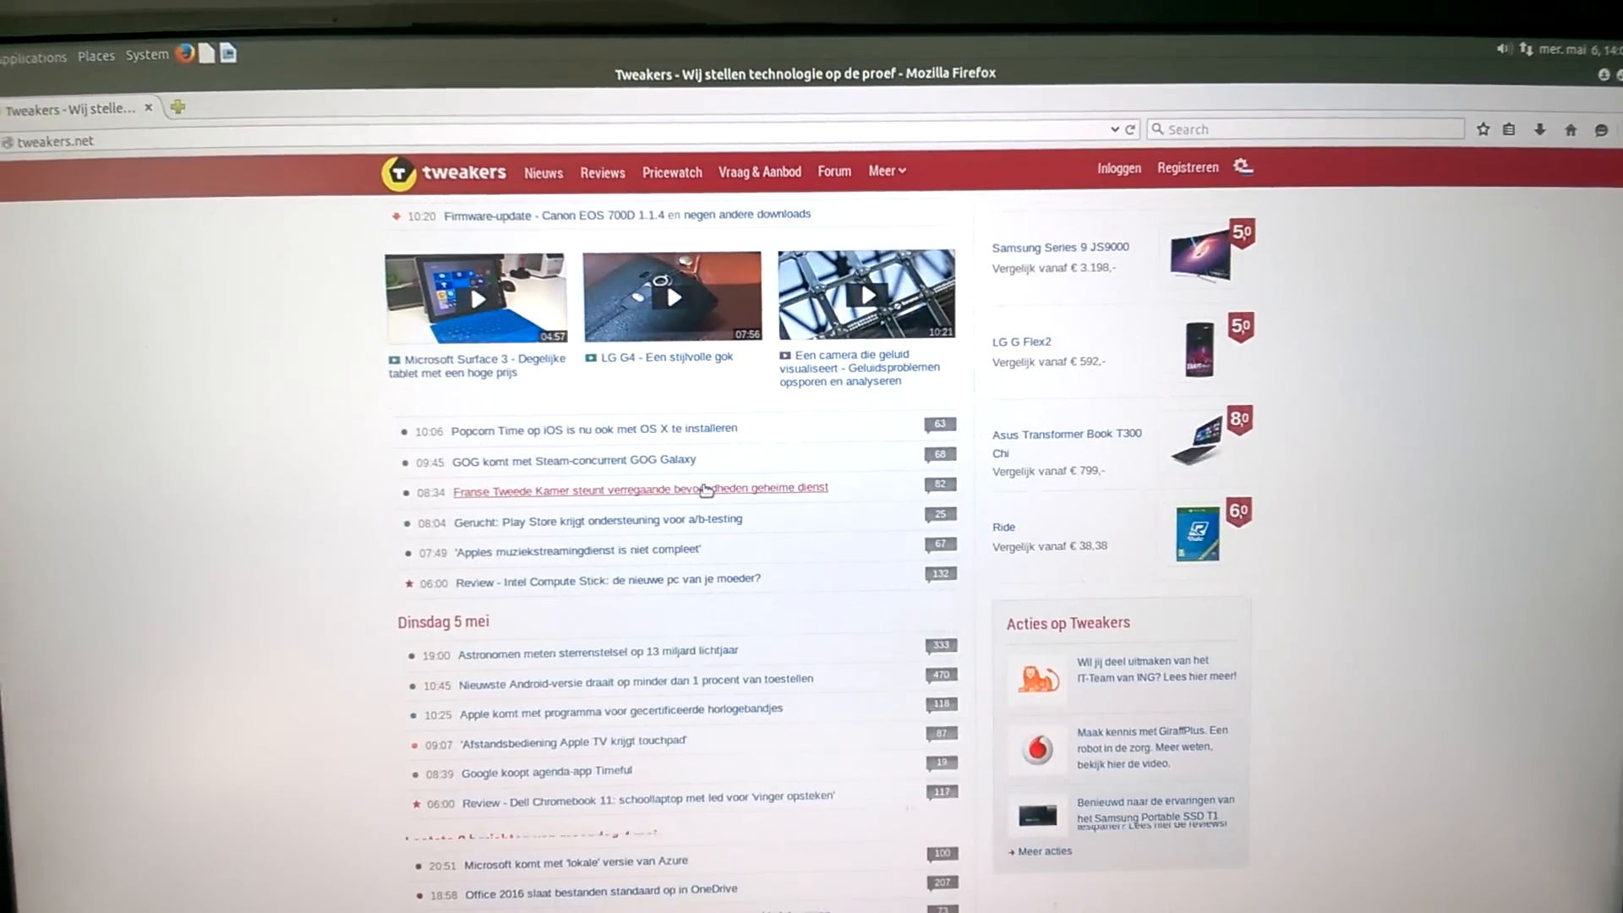
{"action": "scroll", "scroll_direction": "down", "scroll_amount": 3}
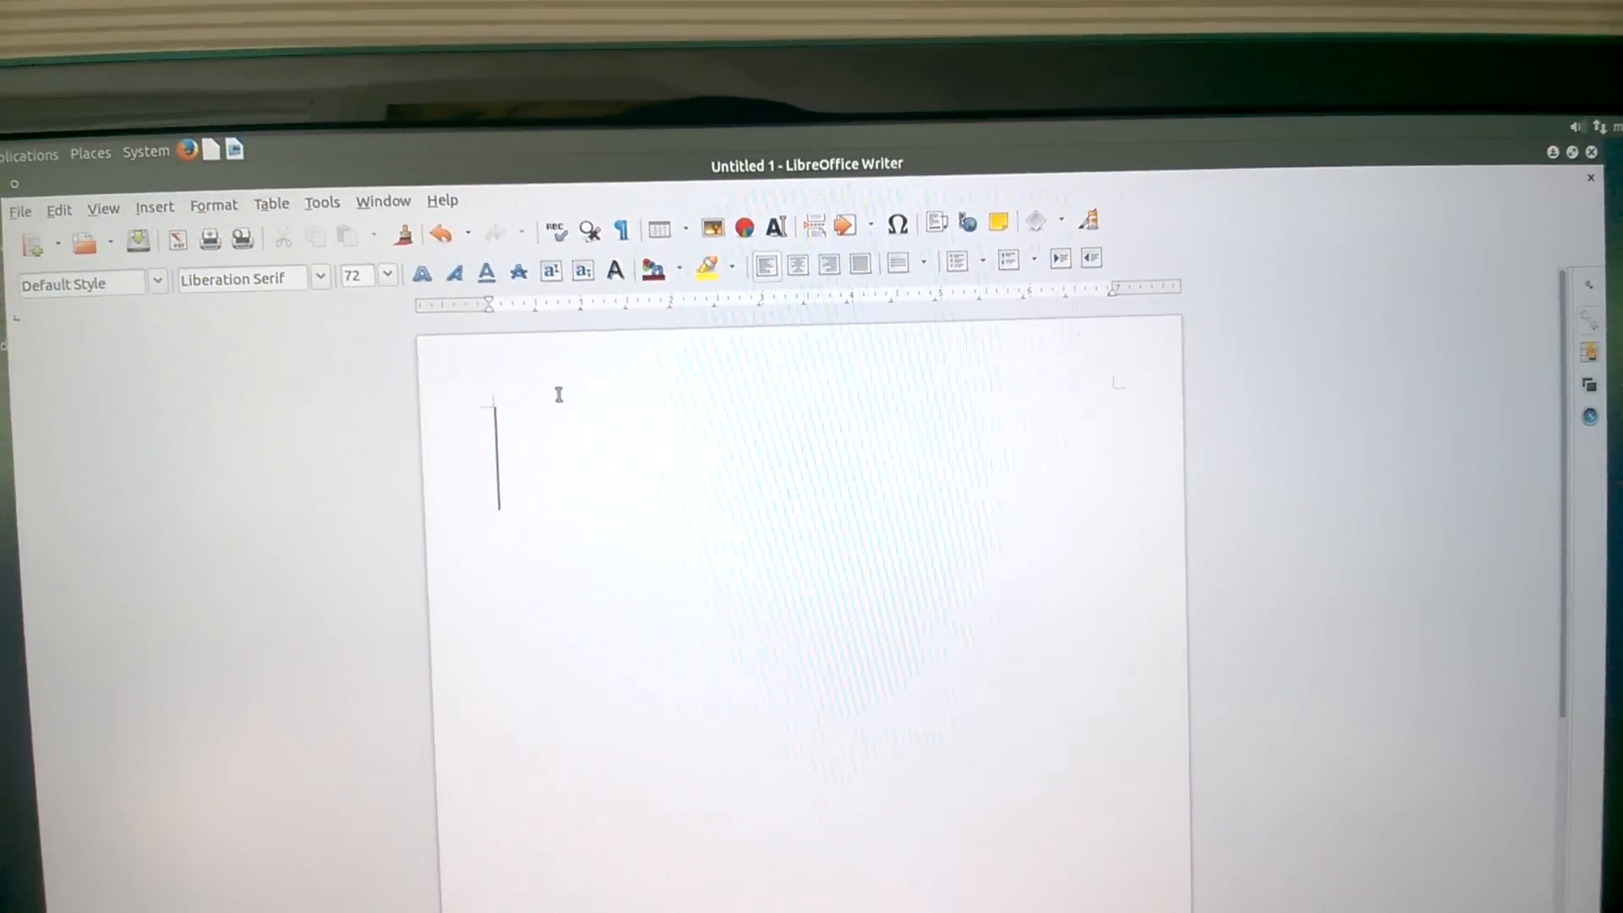
- Write 'hello' in the blank Writer document, then close it choosing Don't Save
{"action": "type", "text": "hello"}
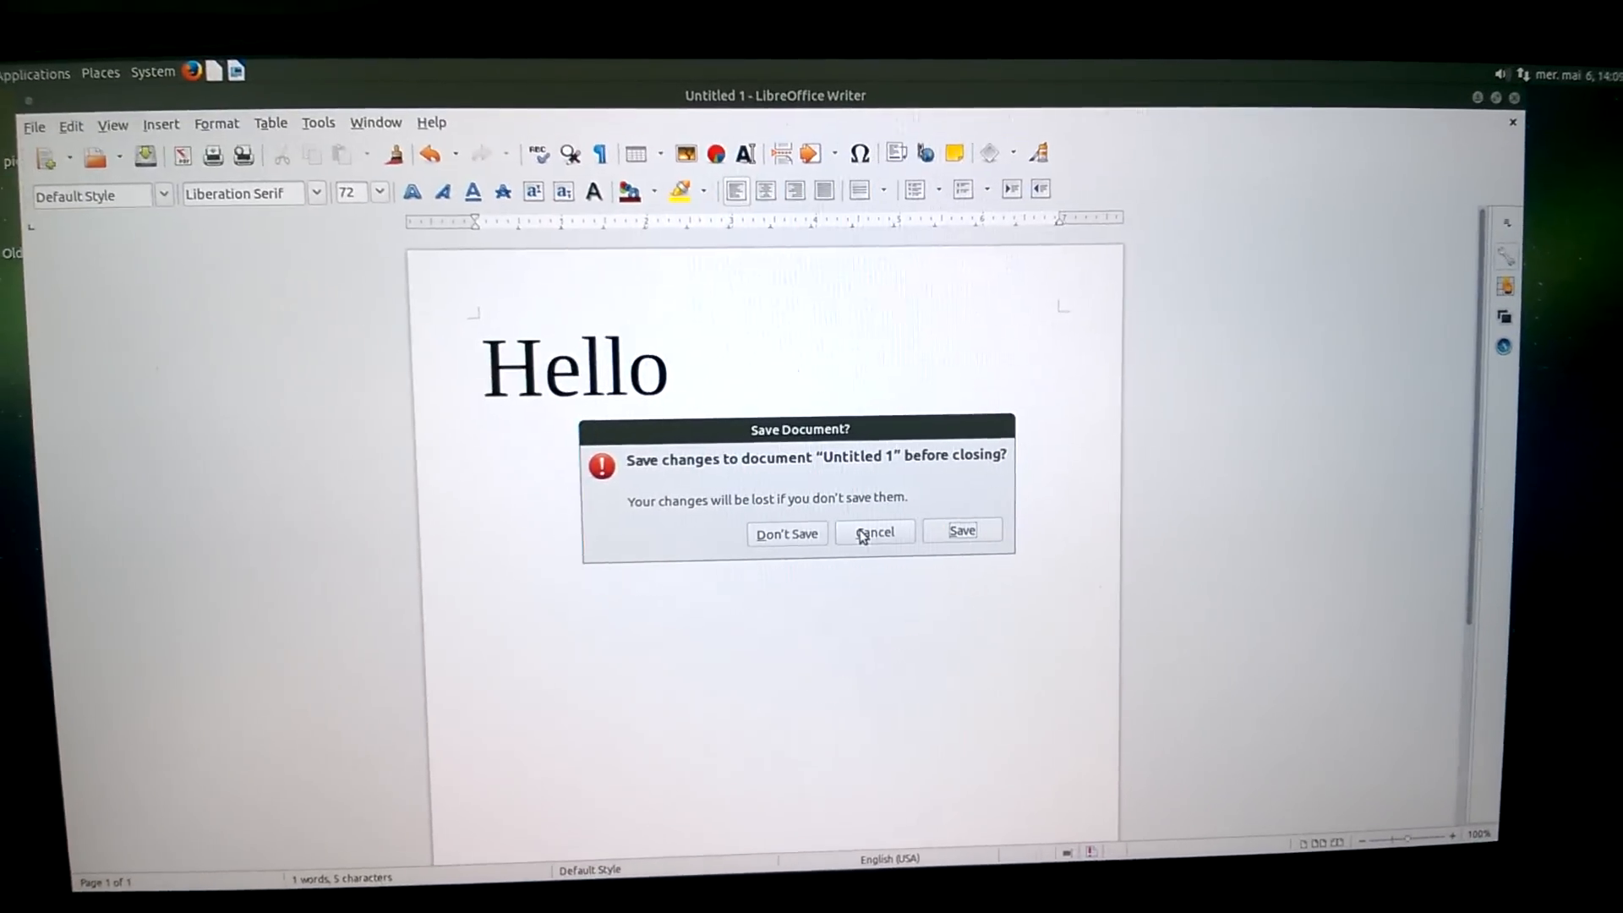
{"action": "left_click", "coordinate": [874, 530]}
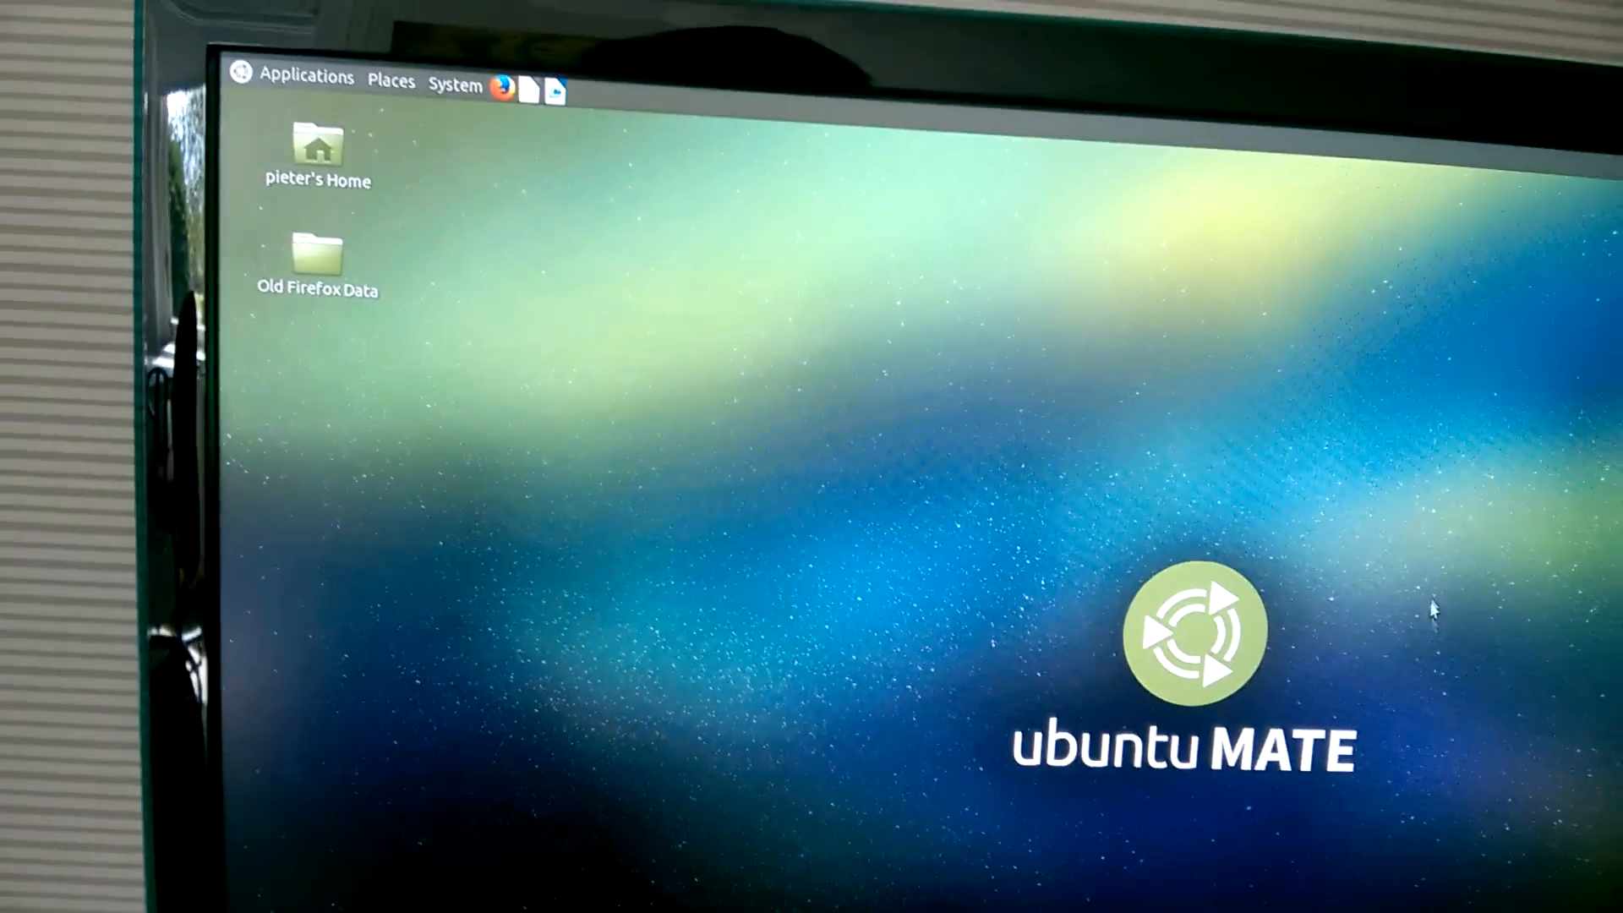
- Open Pieter's home folder in Caja from the desktop Home icon
{"action": "left_click", "coordinate": [391, 81]}
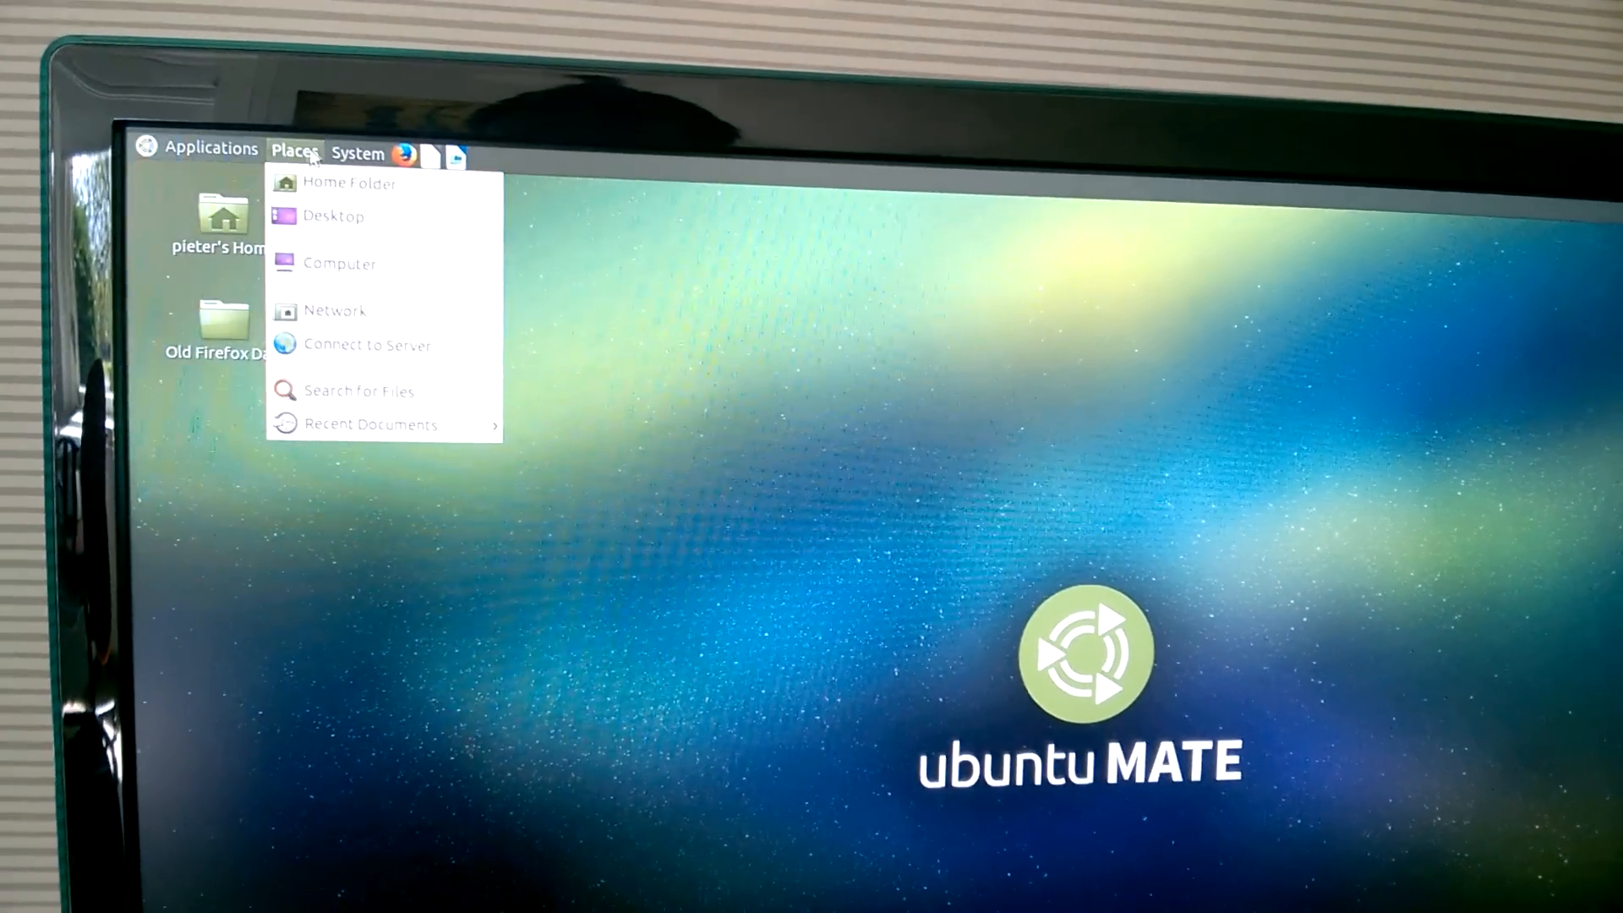
{"action": "left_click", "coordinate": [213, 149]}
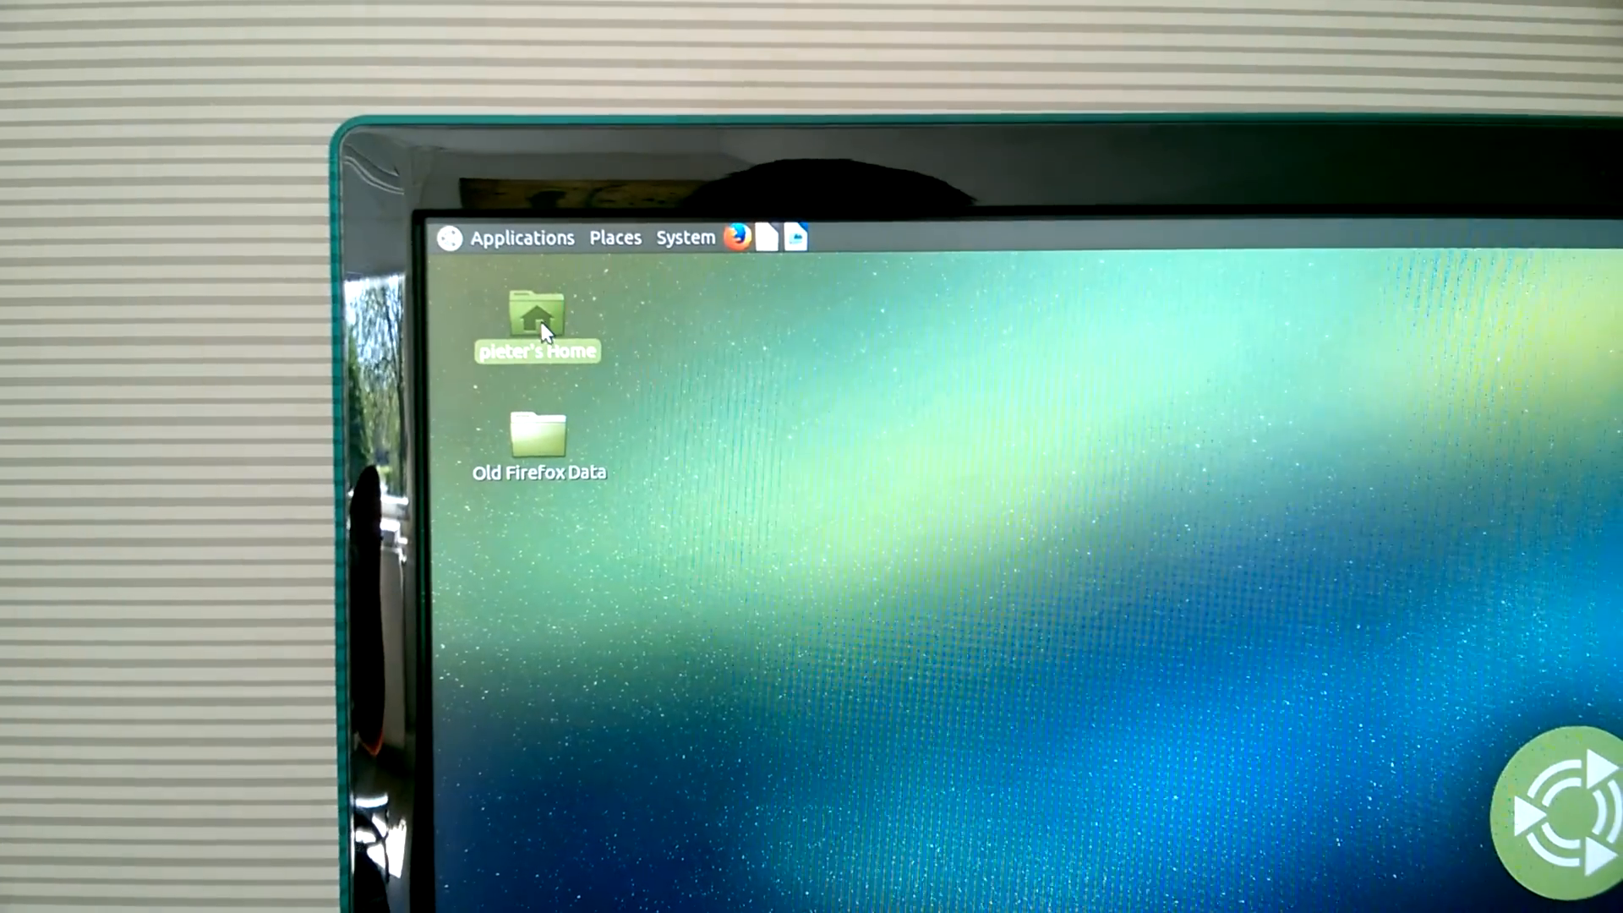
{"action": "double_click", "coordinate": [536, 321]}
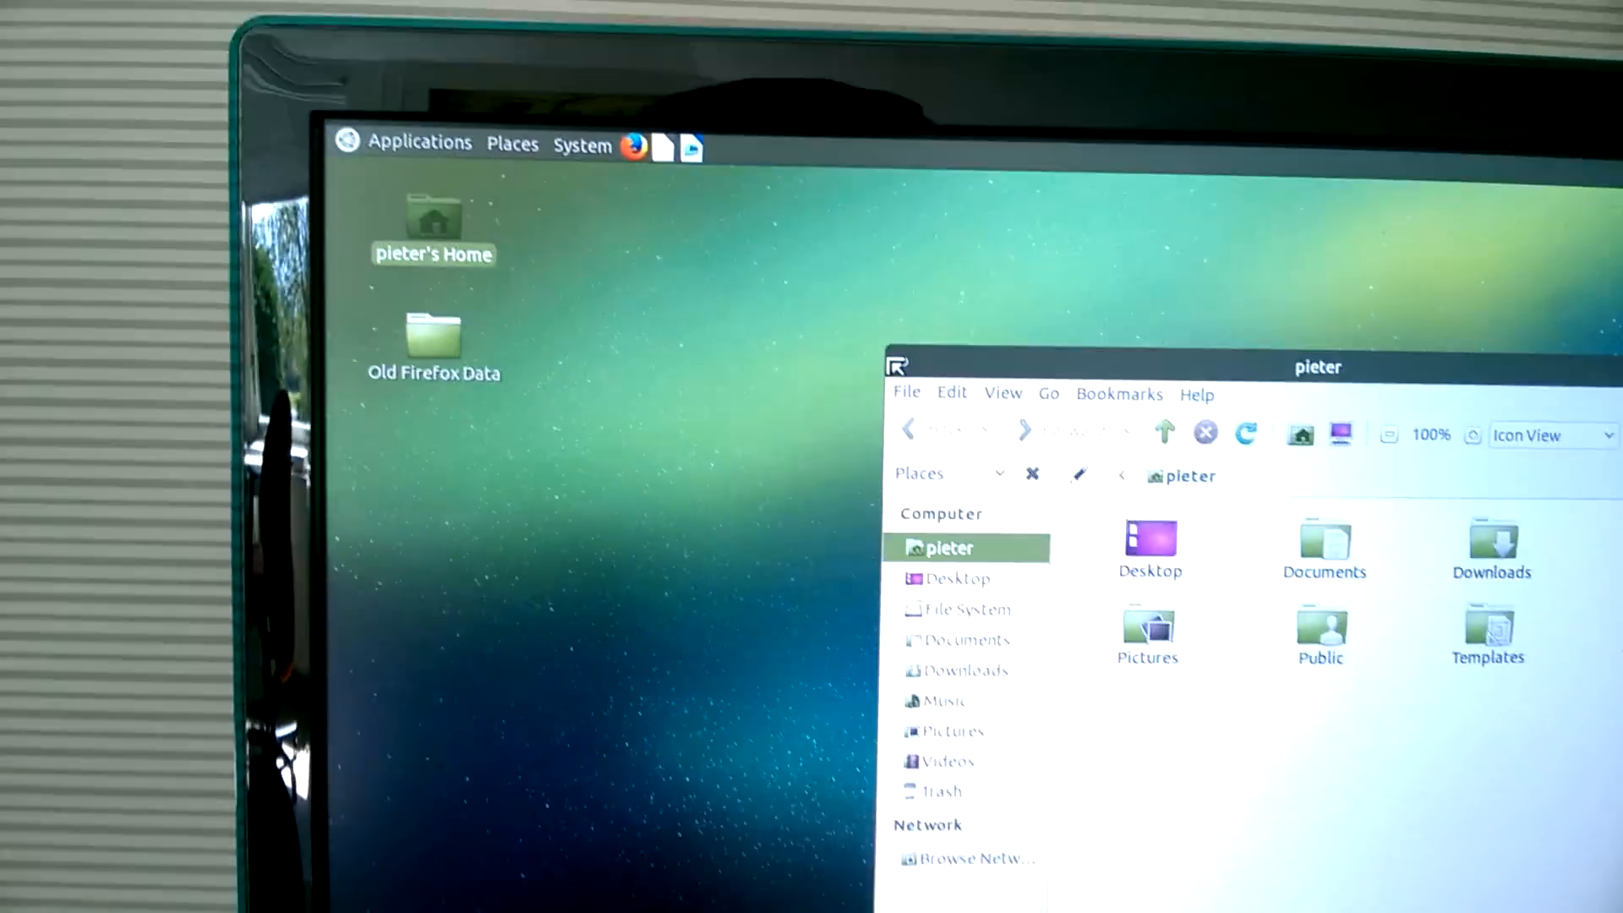